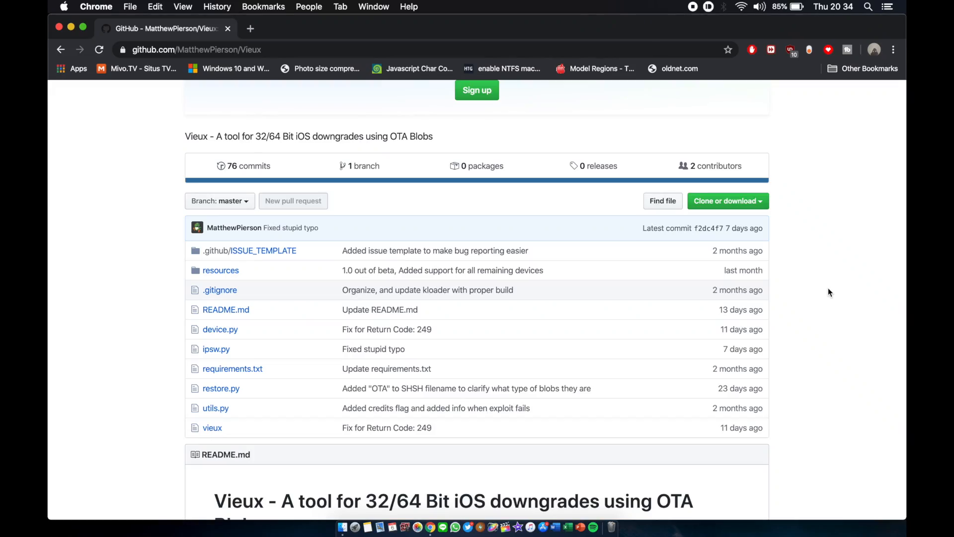
Scroll the Vieux README past Requirements to the Device support list for iOS 10.3.3, 8.4.1 and 6.1.3
scroll(up, 3)
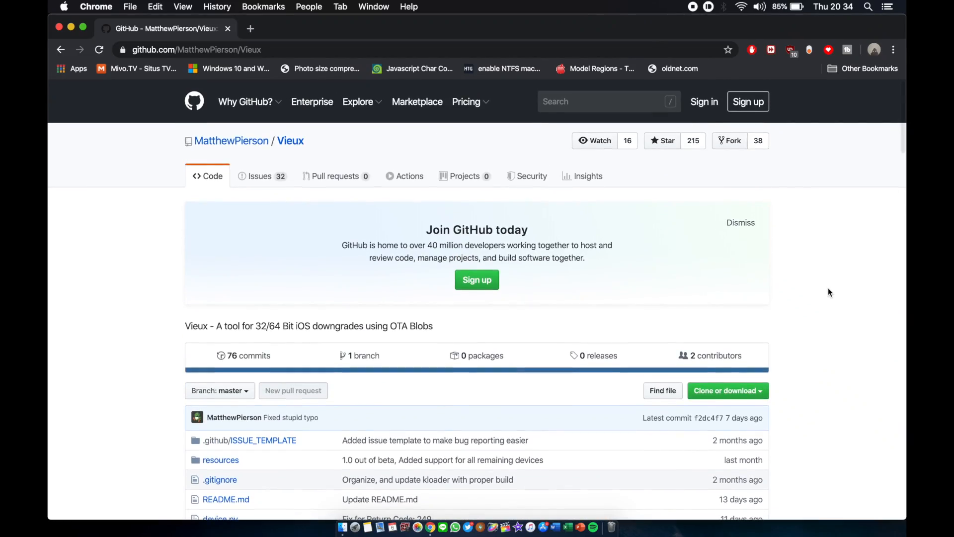
mouse_move(704, 221)
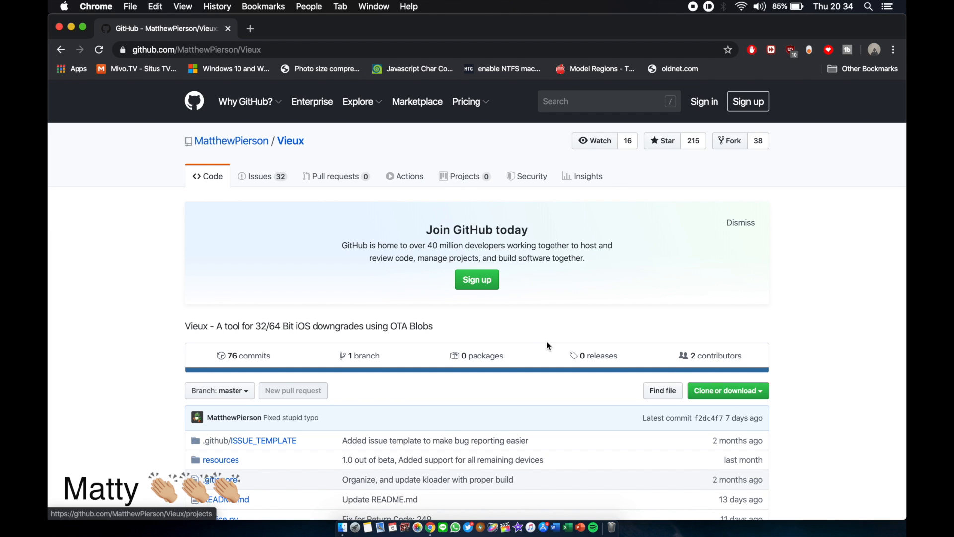
scroll(down, 3)
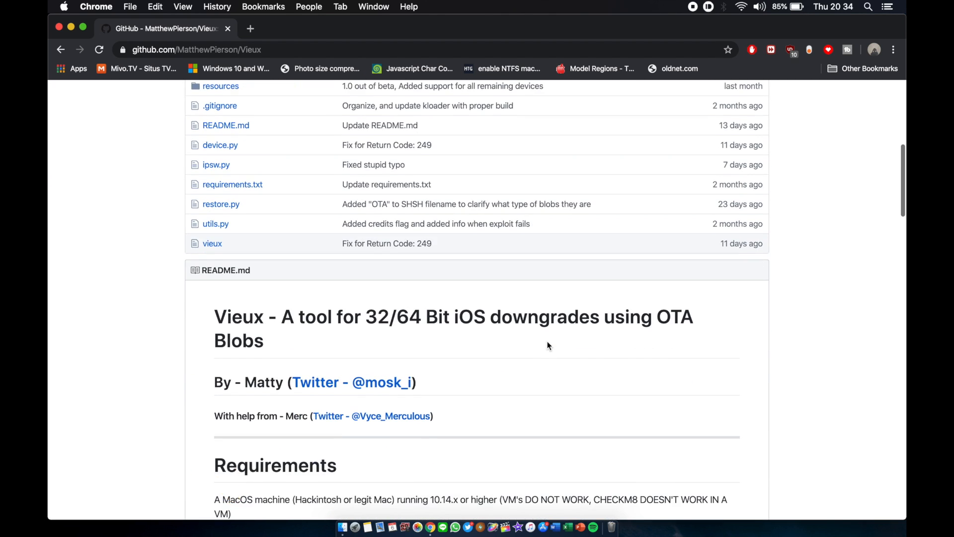
mouse_move(266, 322)
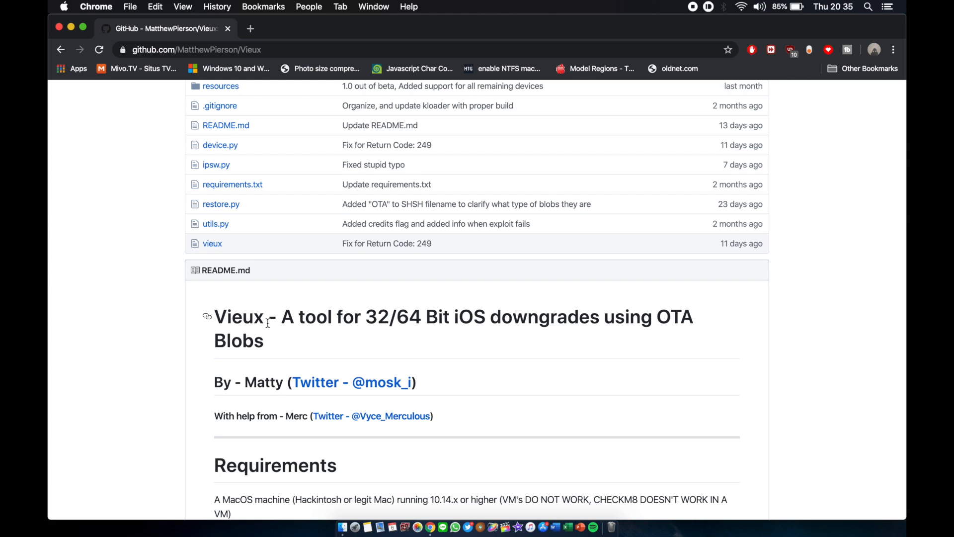
mouse_move(475, 361)
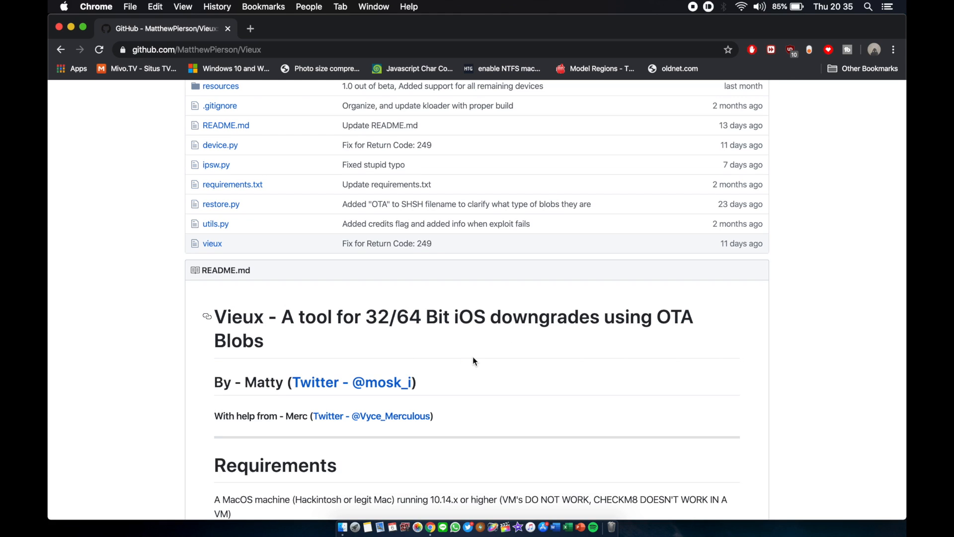
scroll(down, 3)
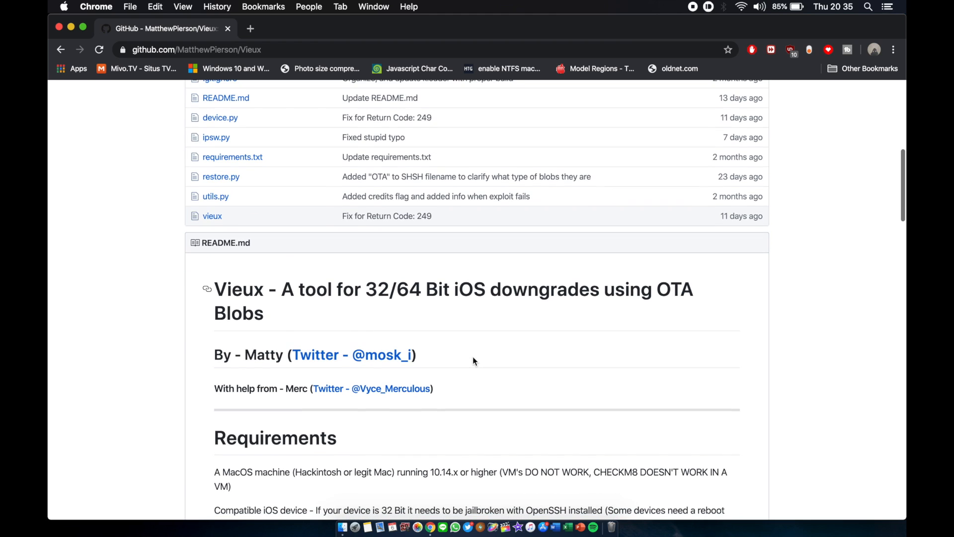
scroll(down, 3)
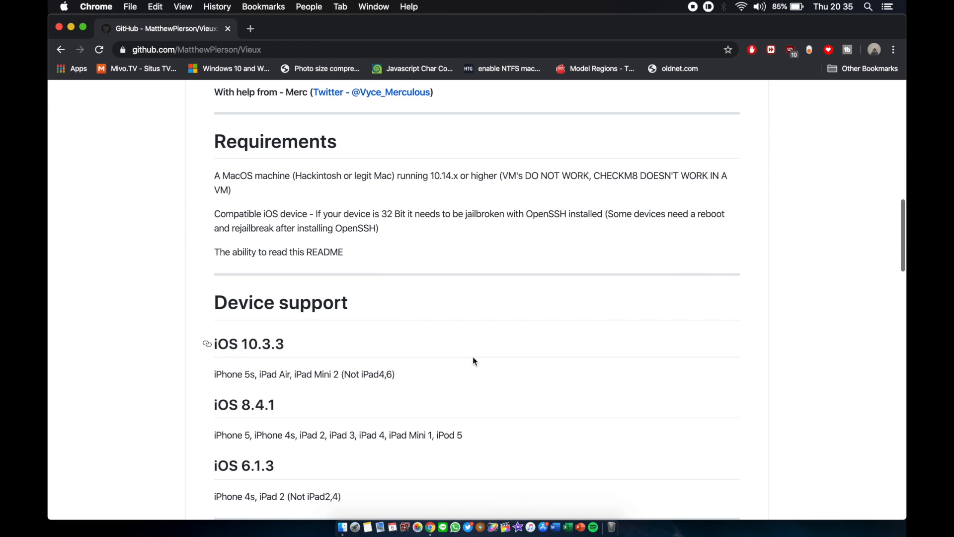
scroll(down, 3)
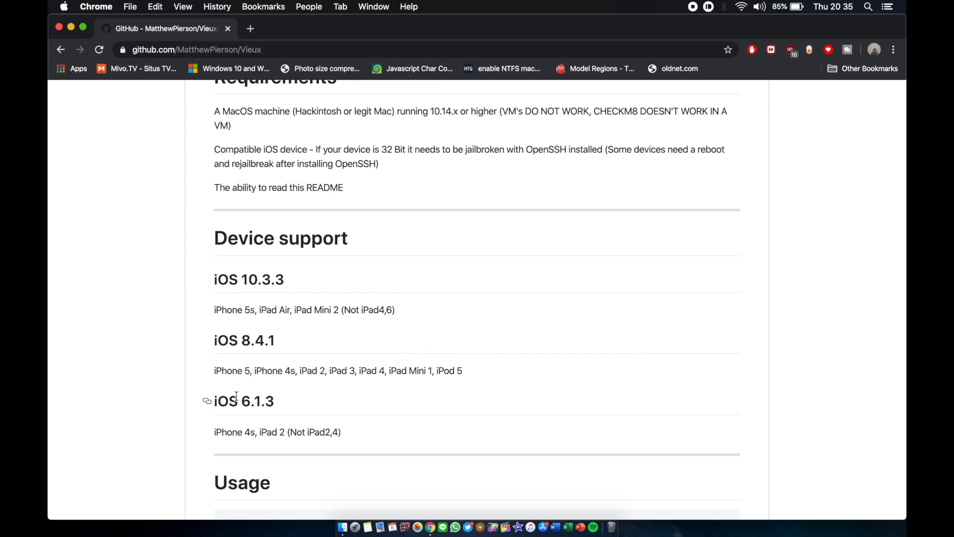
mouse_move(218, 362)
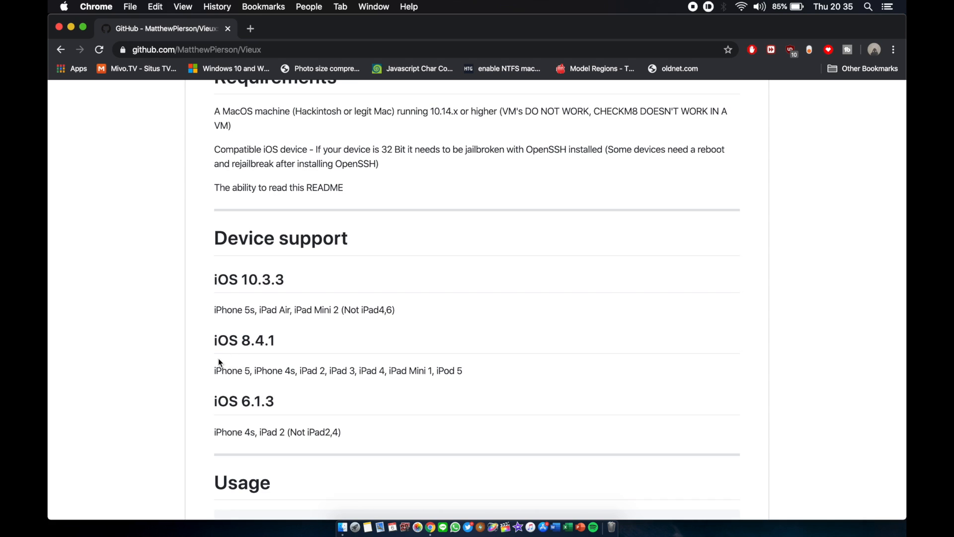
mouse_move(236, 341)
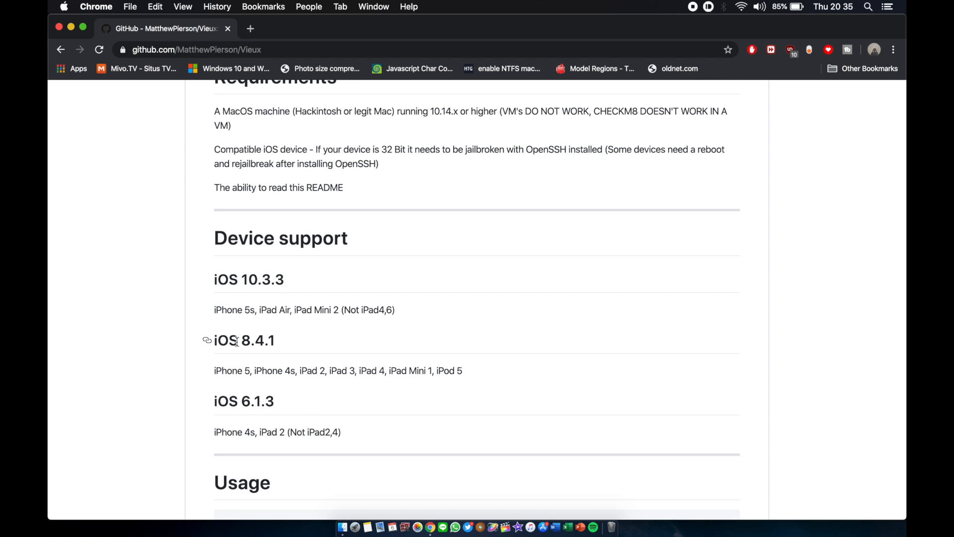
mouse_move(324, 369)
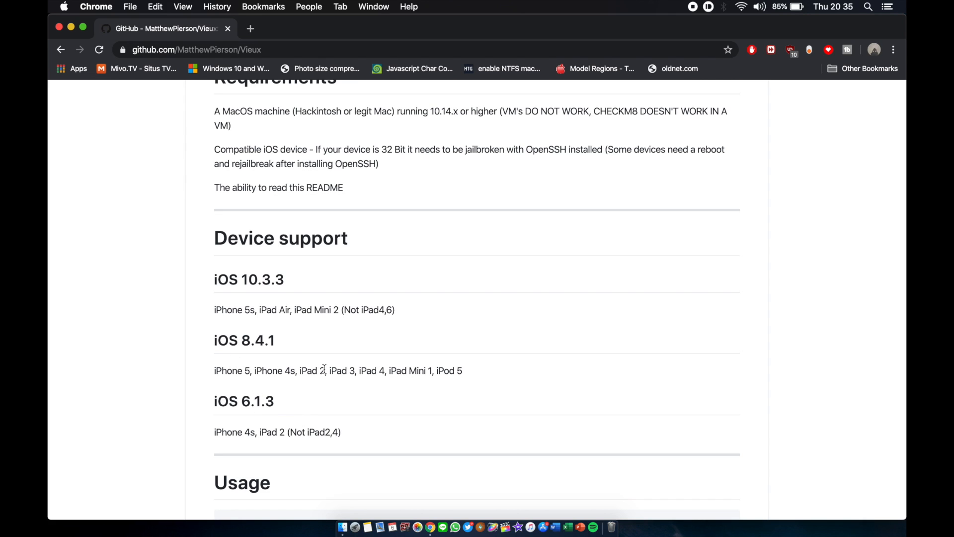
mouse_move(242, 280)
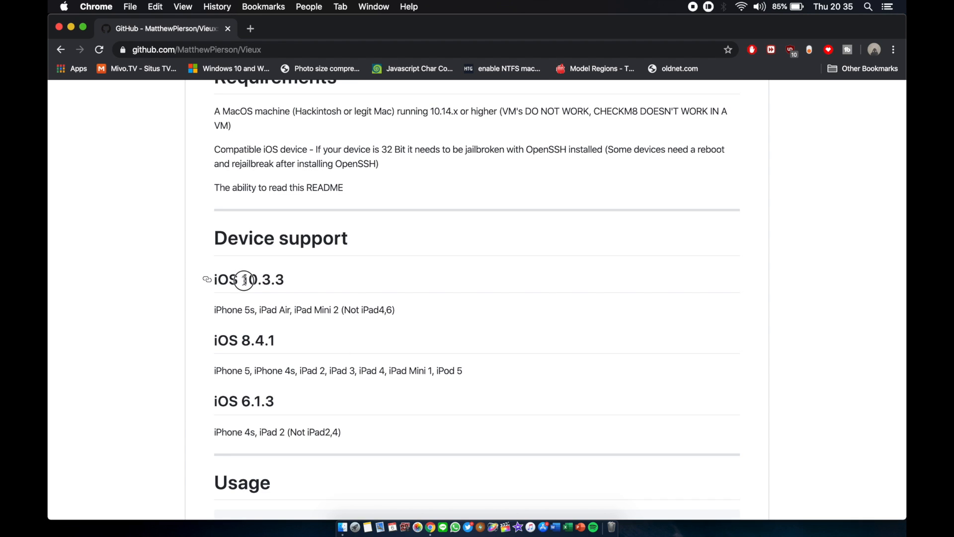
mouse_move(265, 329)
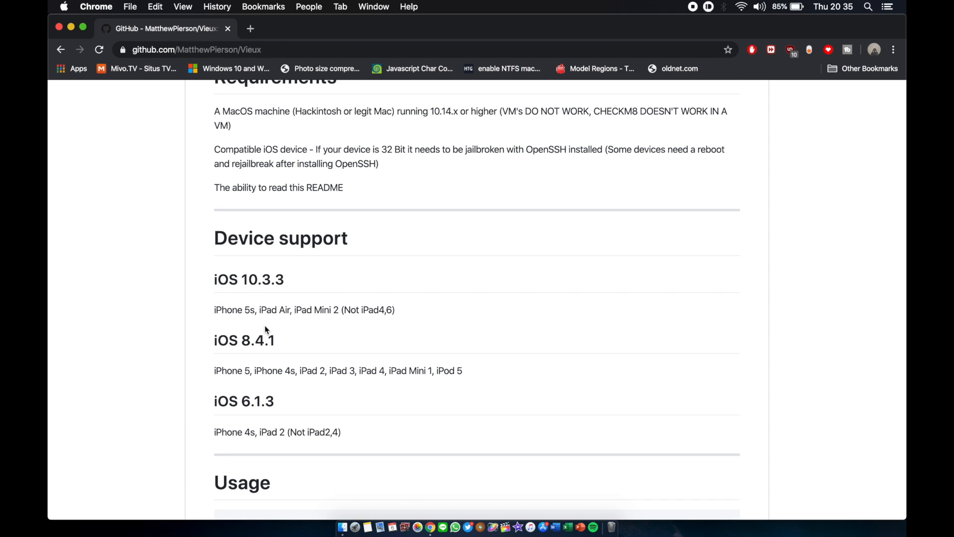
mouse_move(283, 321)
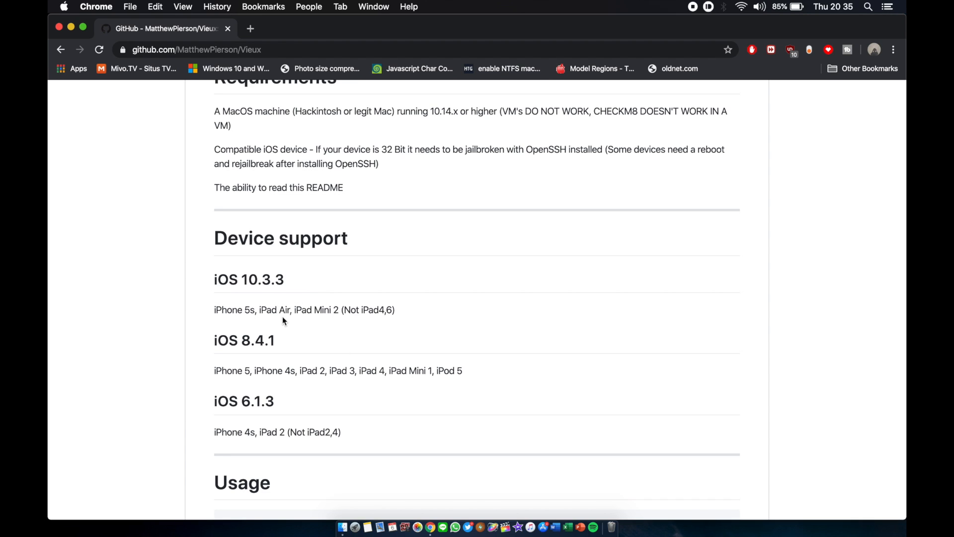
mouse_move(373, 310)
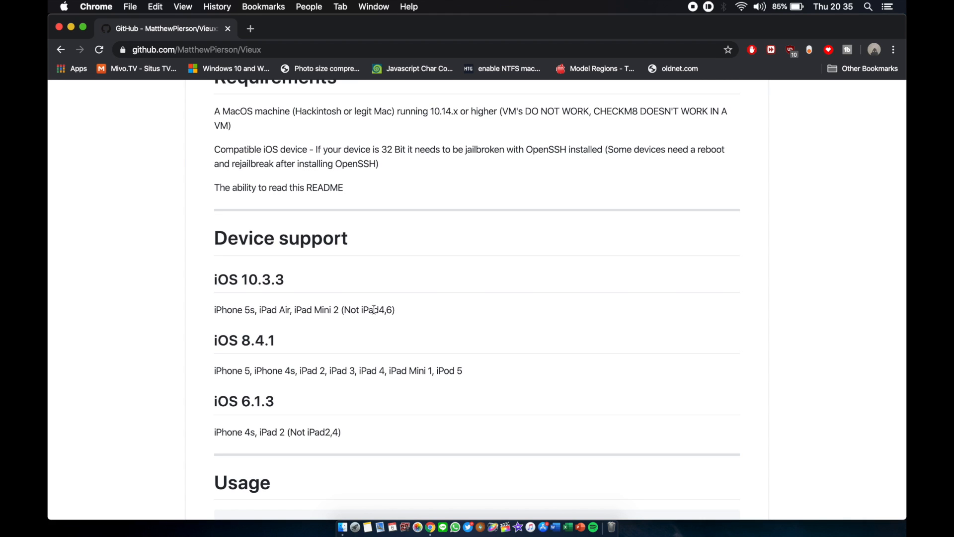
mouse_move(367, 319)
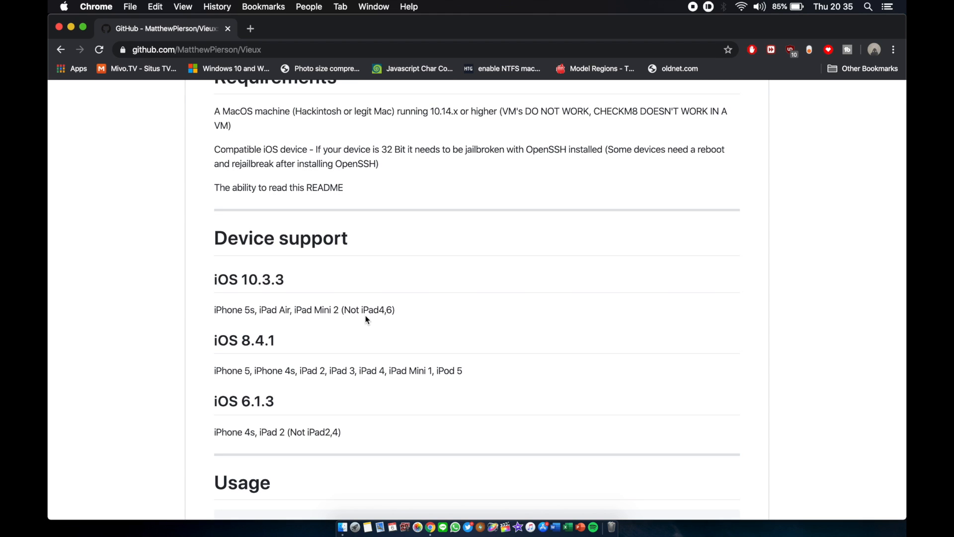
click(362, 310)
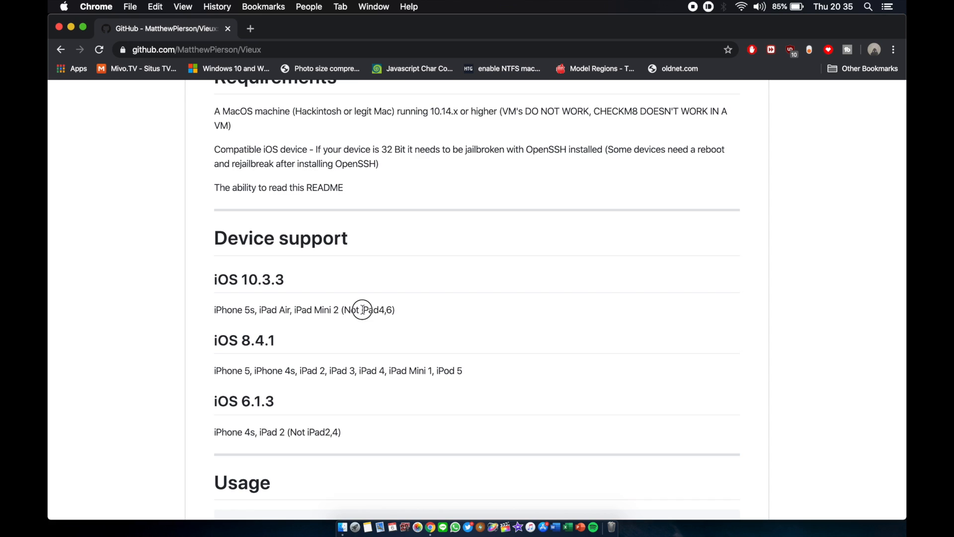
mouse_move(384, 321)
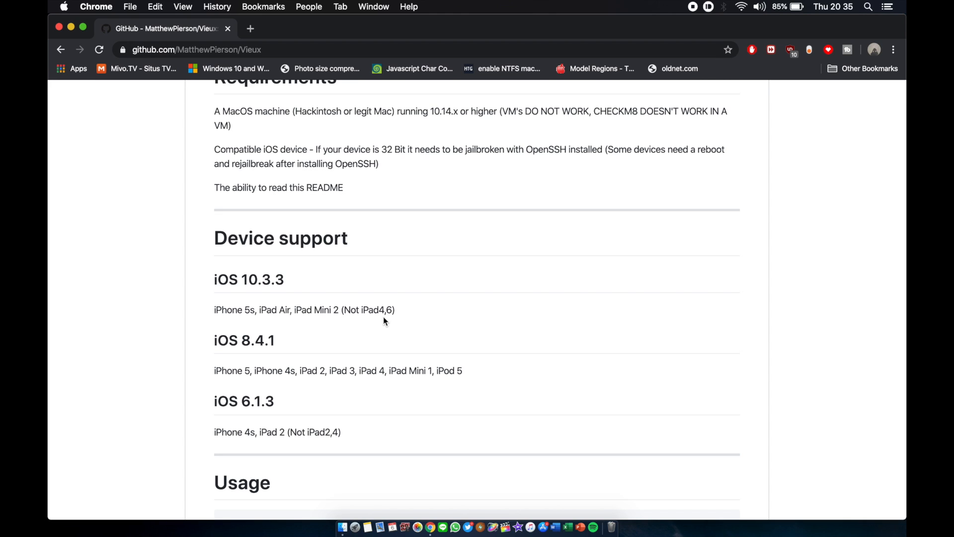
mouse_move(297, 409)
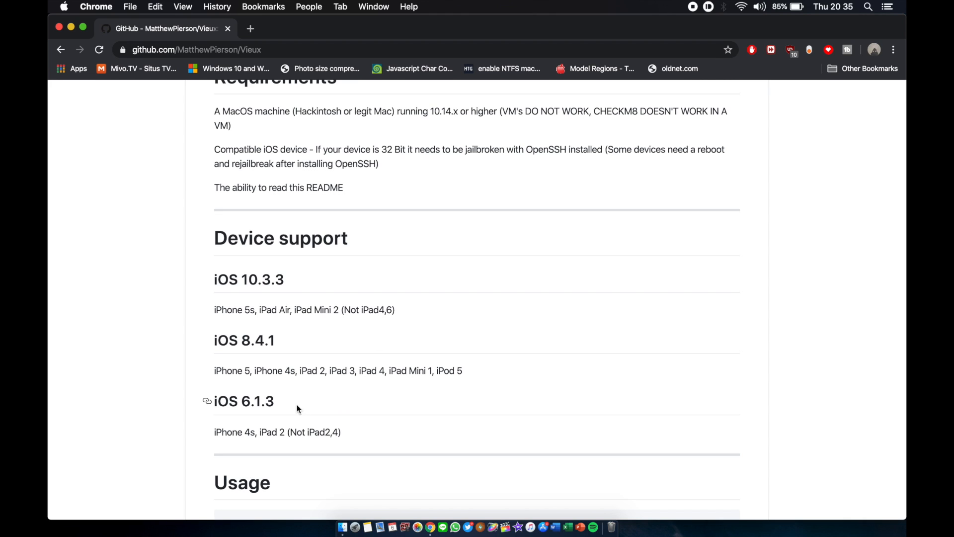
mouse_move(277, 404)
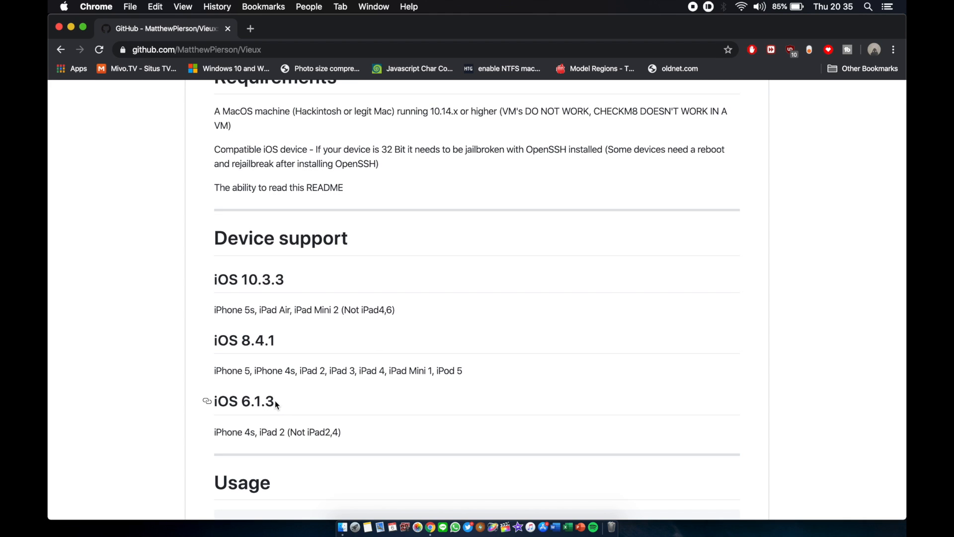
mouse_move(292, 396)
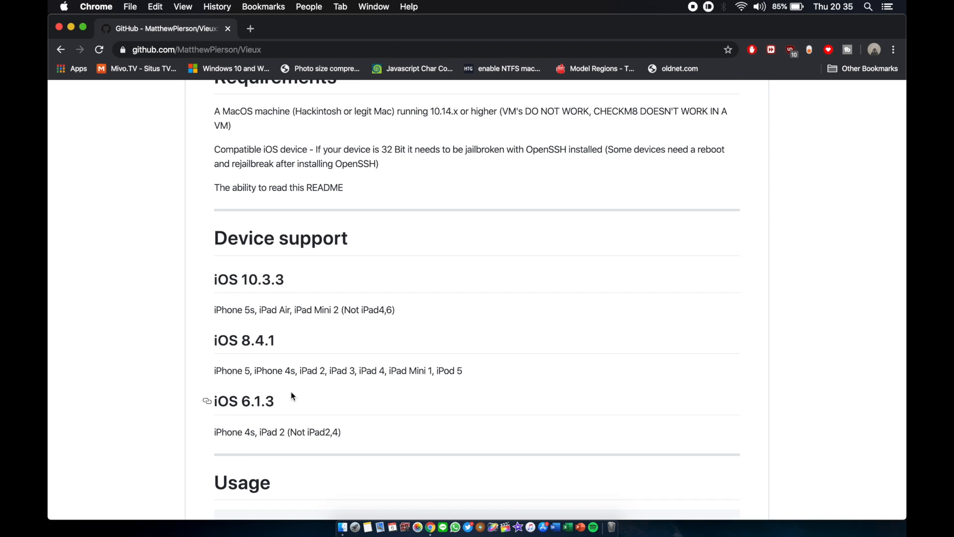
mouse_move(253, 400)
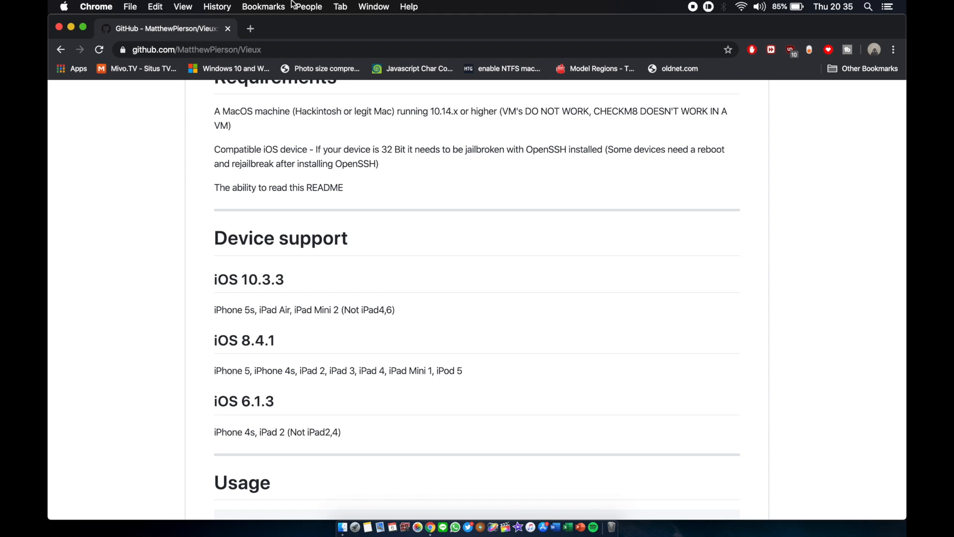
Open ipsw.me in a new tab and bring up the iPhone 4[S] firmware list
click(251, 28)
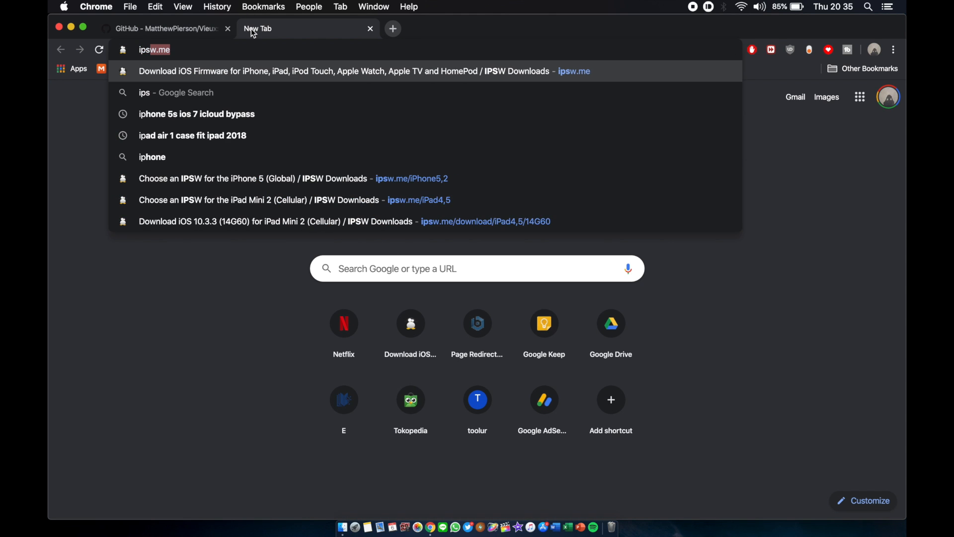
click(363, 72)
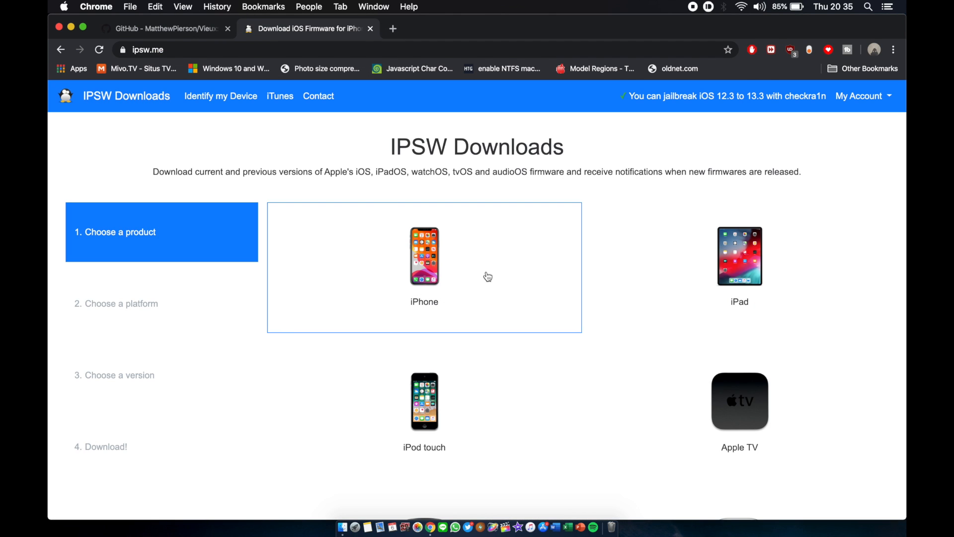
click(425, 255)
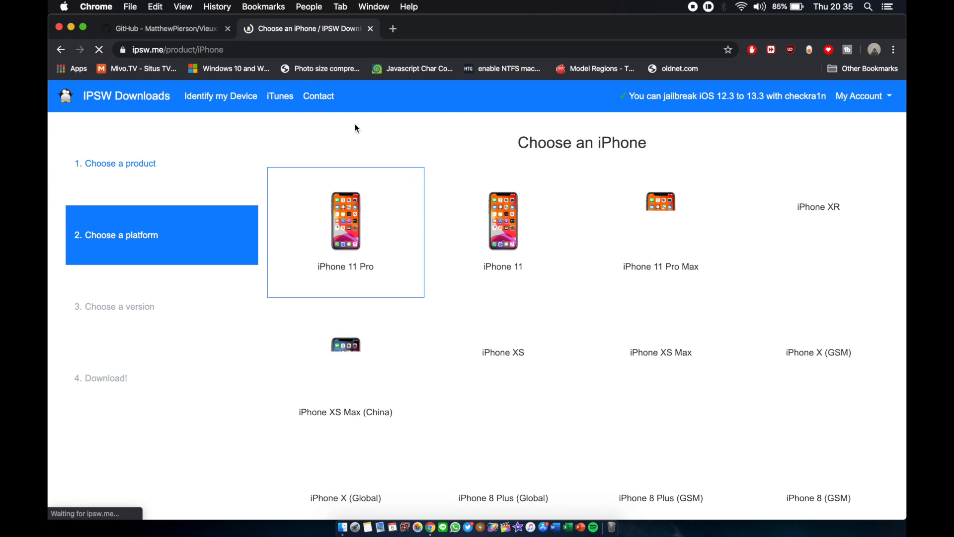
scroll(down, 3)
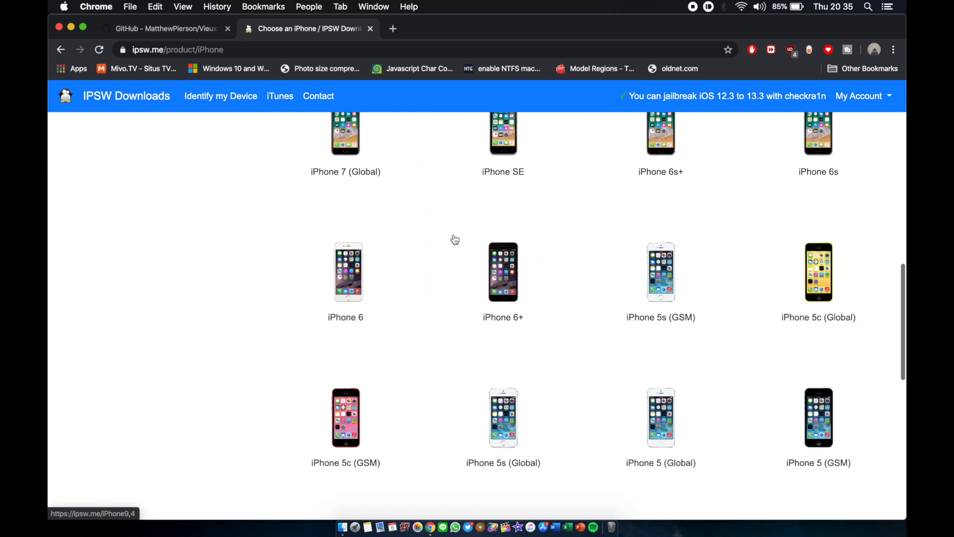
scroll(down, 3)
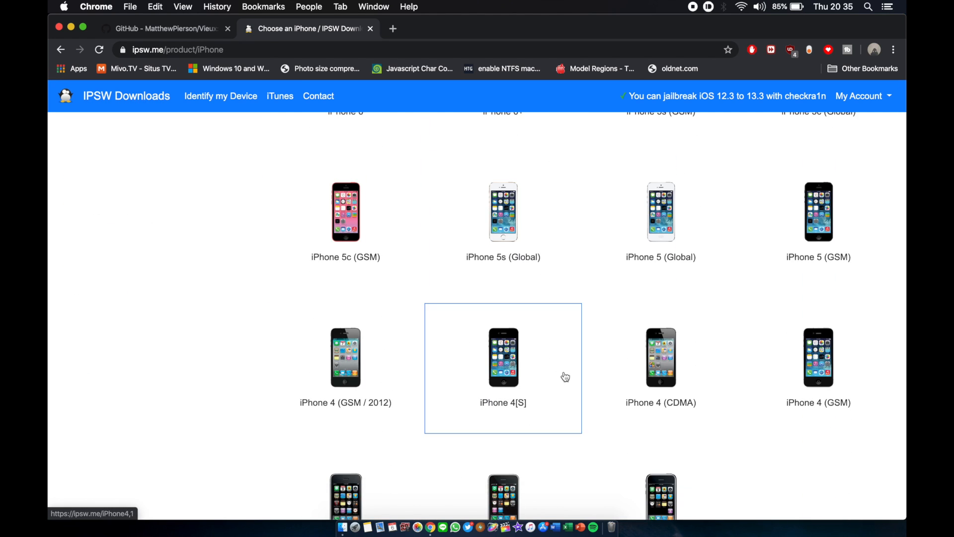
click(503, 357)
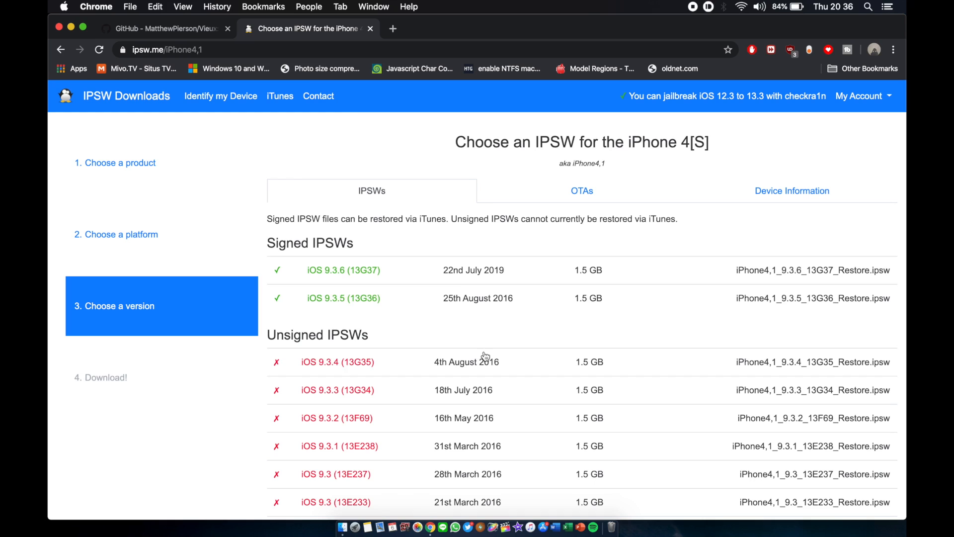
mouse_move(373, 305)
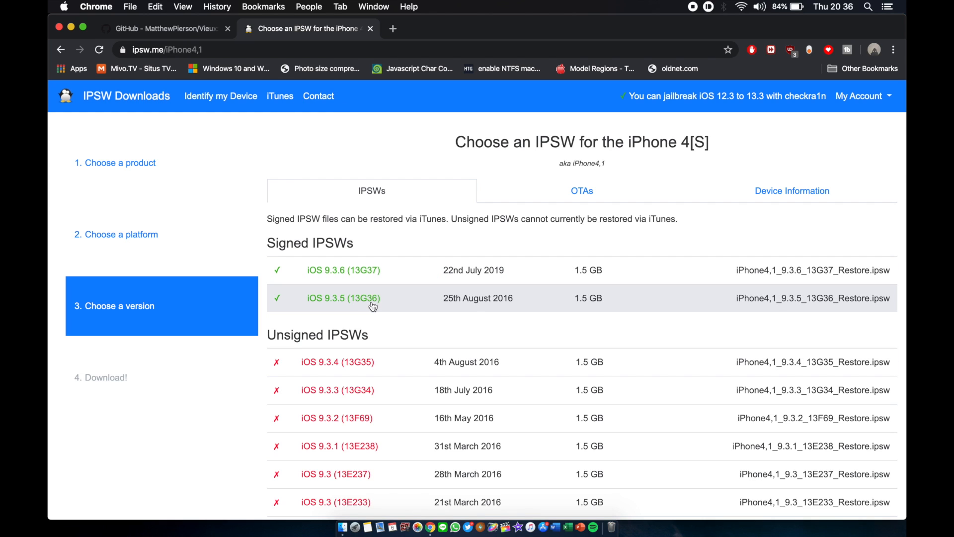
click(833, 6)
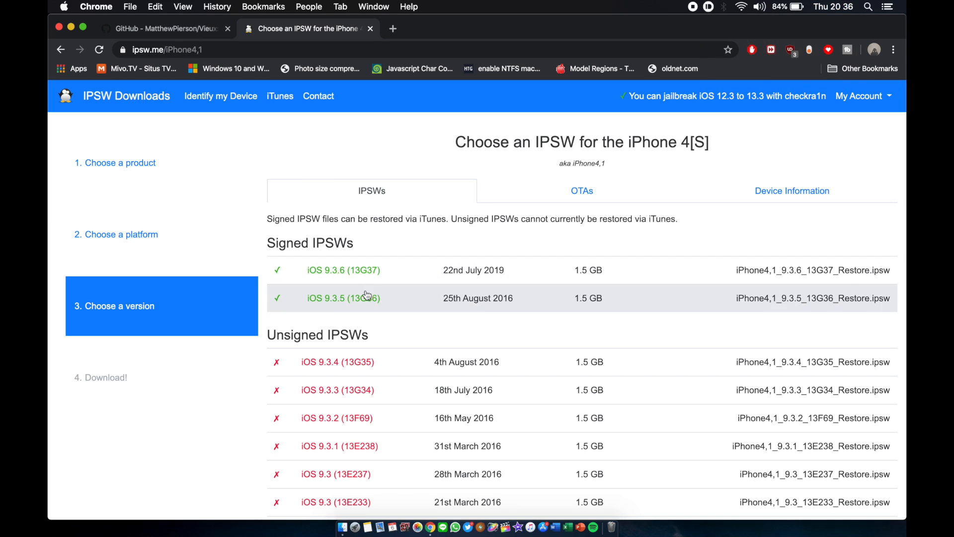
mouse_move(390, 316)
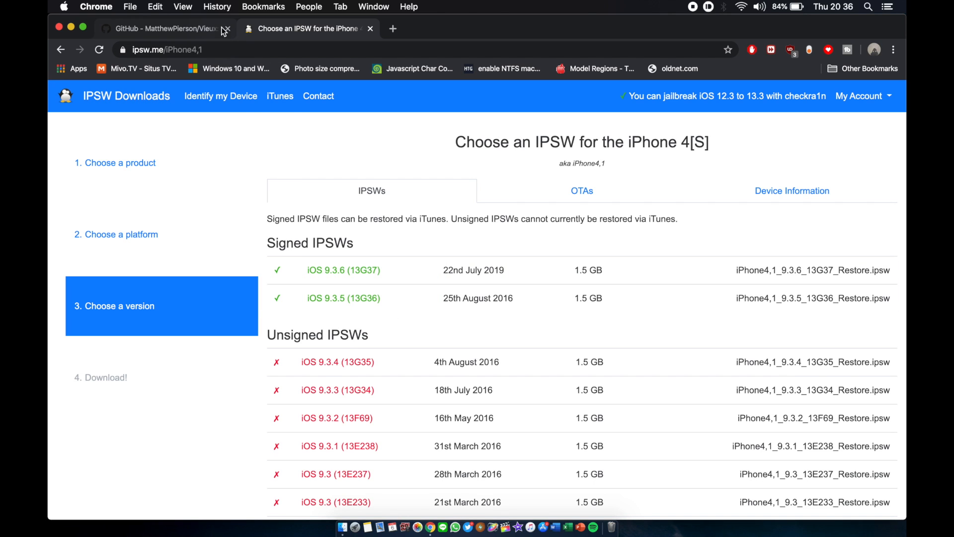
Compare the README device support list with the iPhone 4[S] firmware tab, ending on the README
click(164, 29)
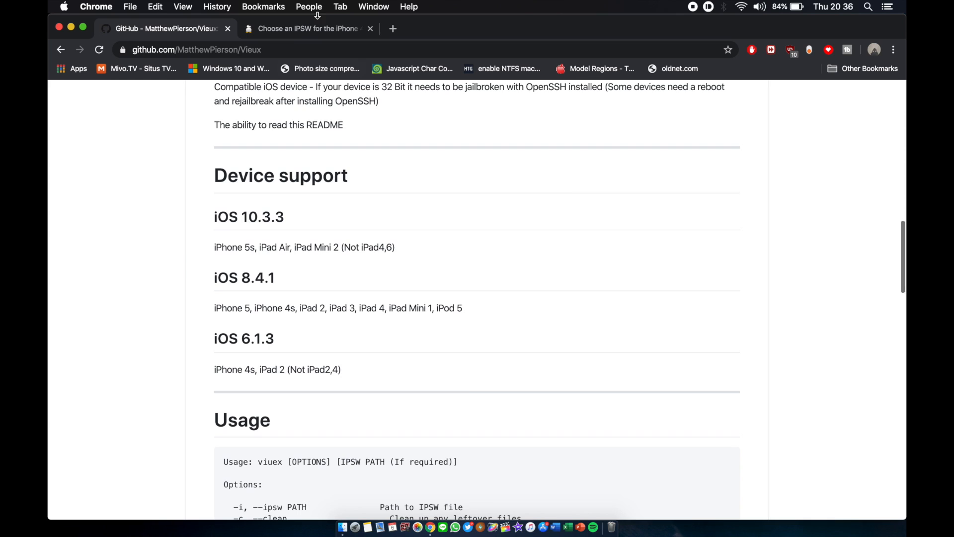
click(304, 29)
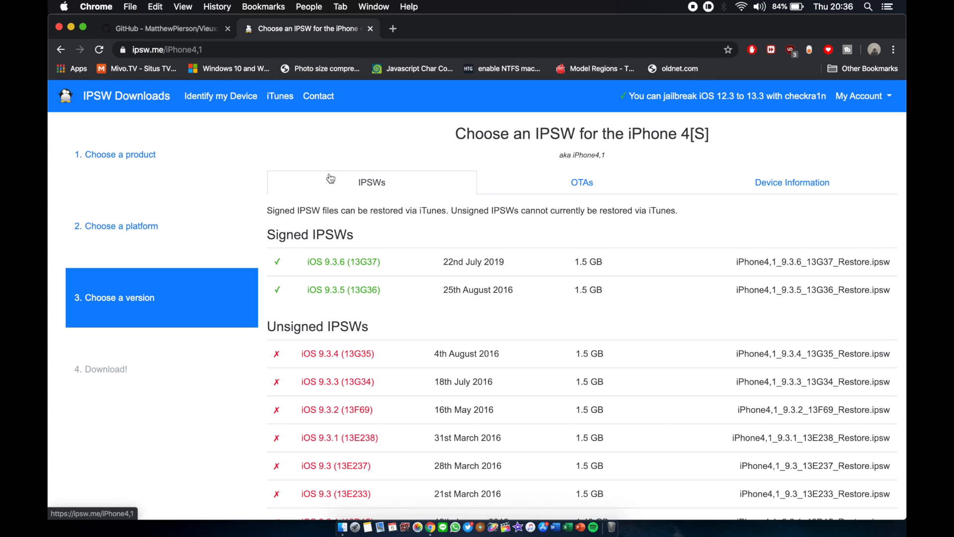
mouse_move(283, 77)
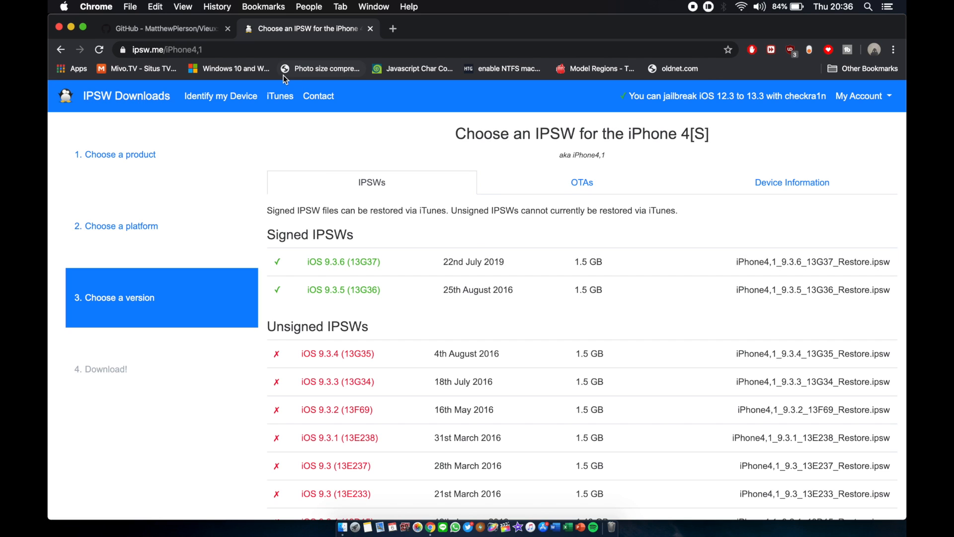
click(164, 29)
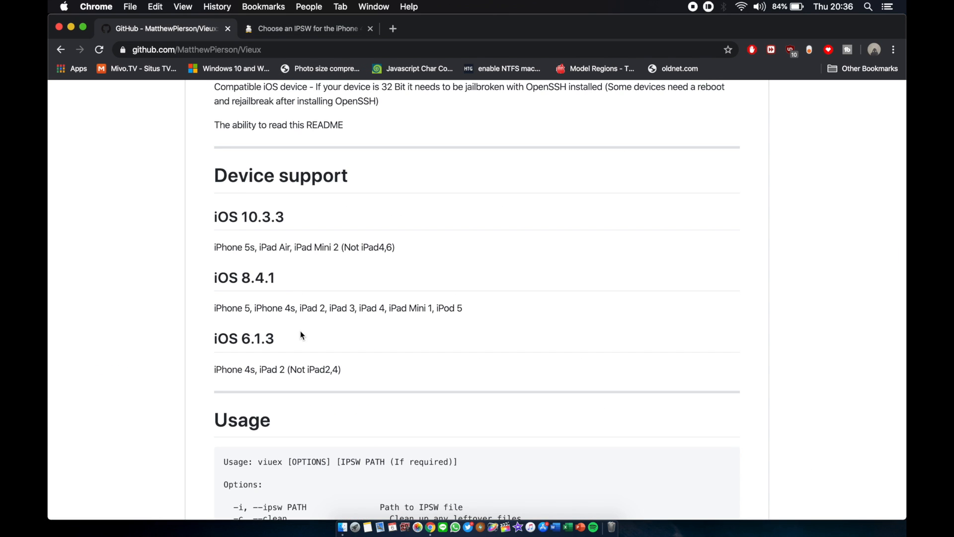
mouse_move(467, 266)
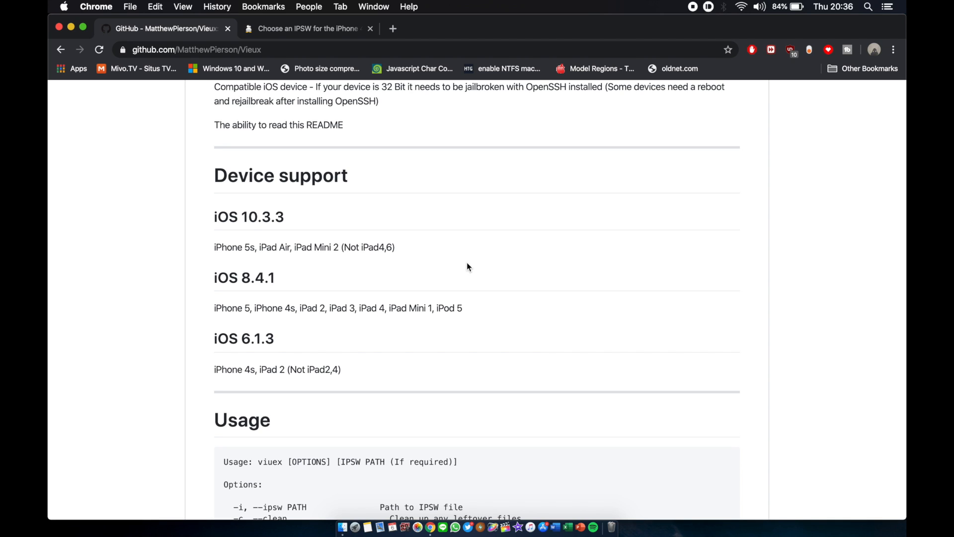
mouse_move(306, 384)
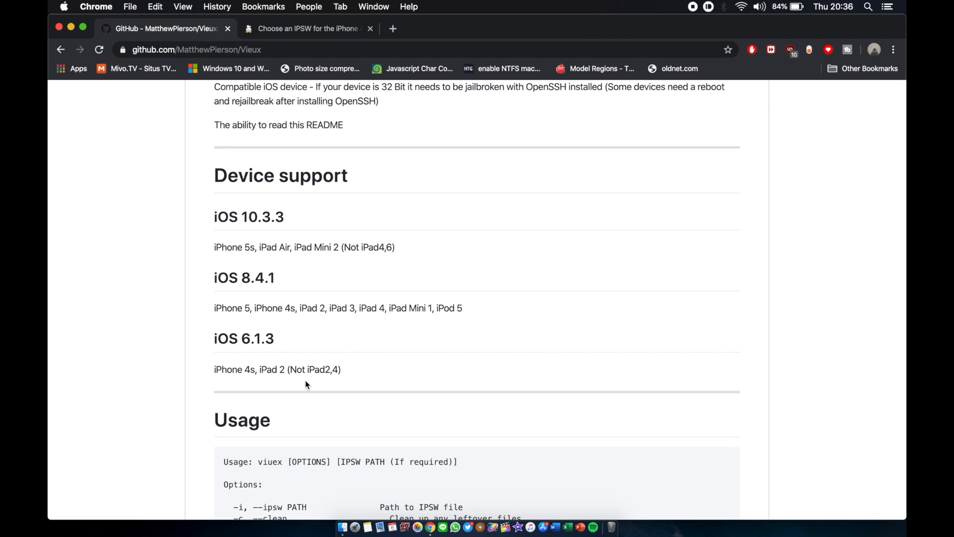
mouse_move(224, 381)
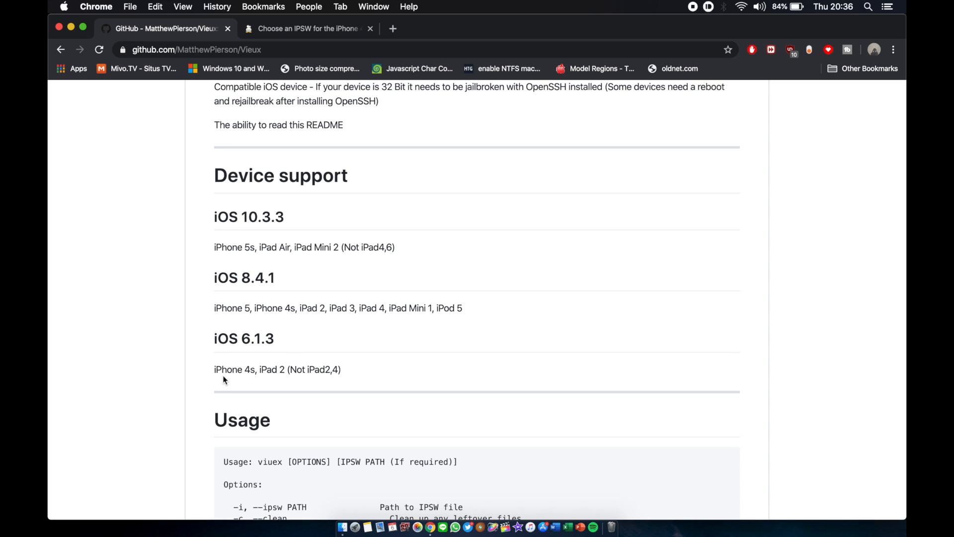
mouse_move(295, 5)
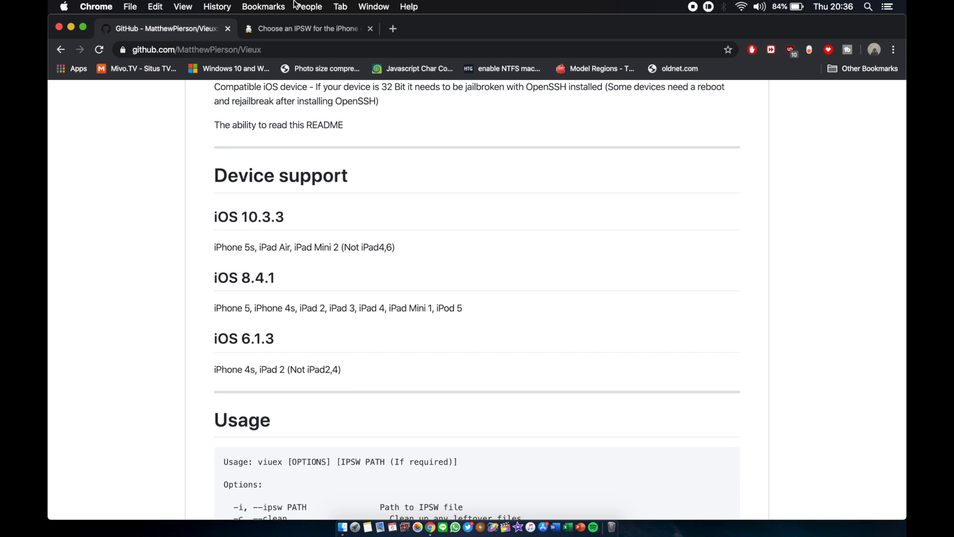
mouse_move(468, 194)
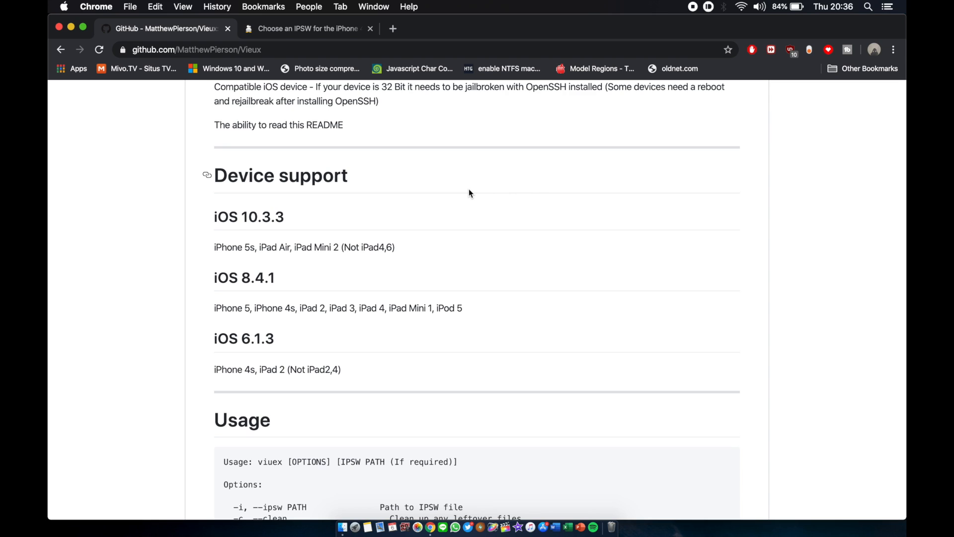
Scroll the README between its numbered Instructions and the F.A.Q section
scroll(down, 3)
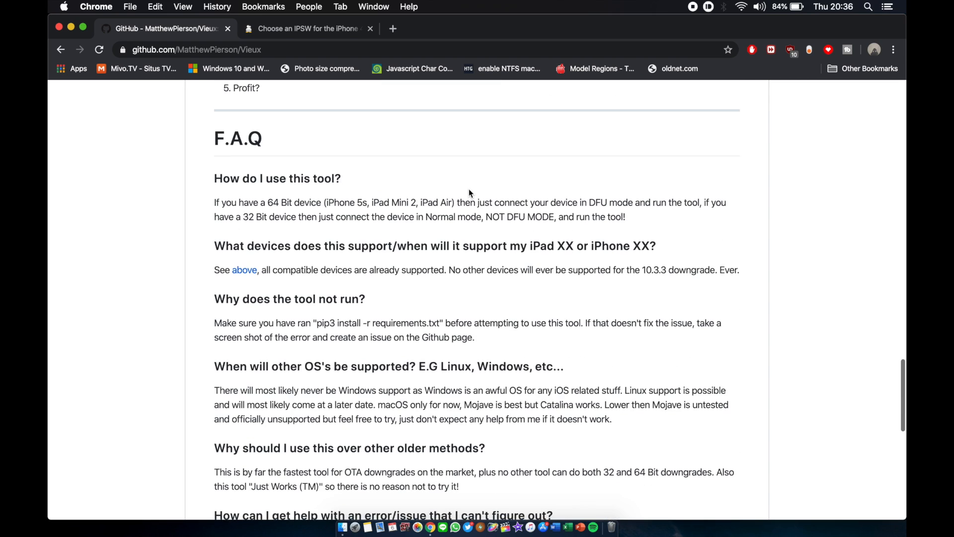
scroll(up, 3)
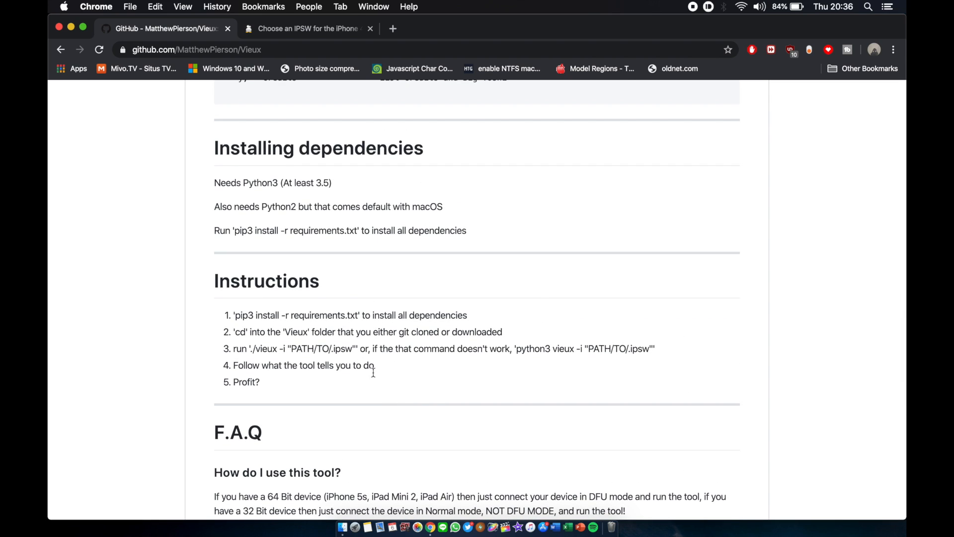
scroll(down, 3)
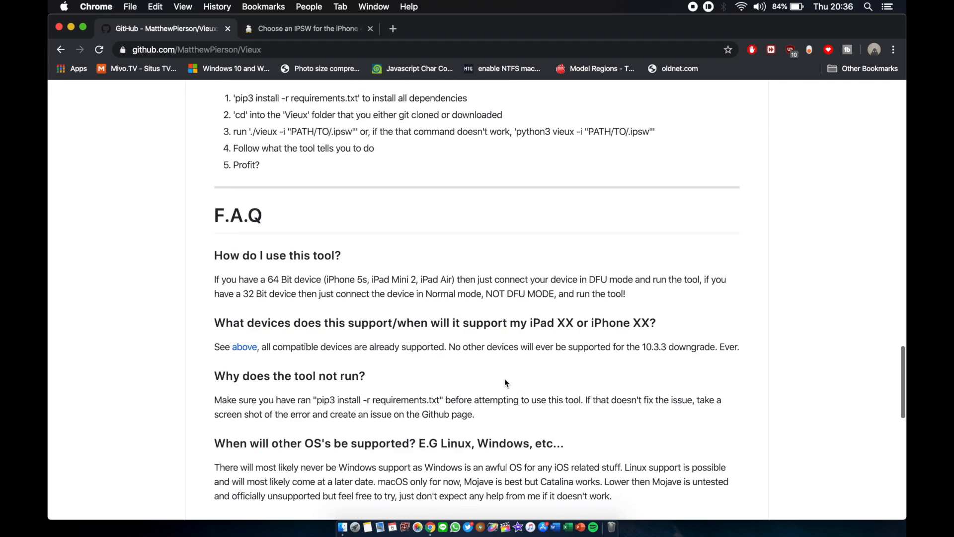